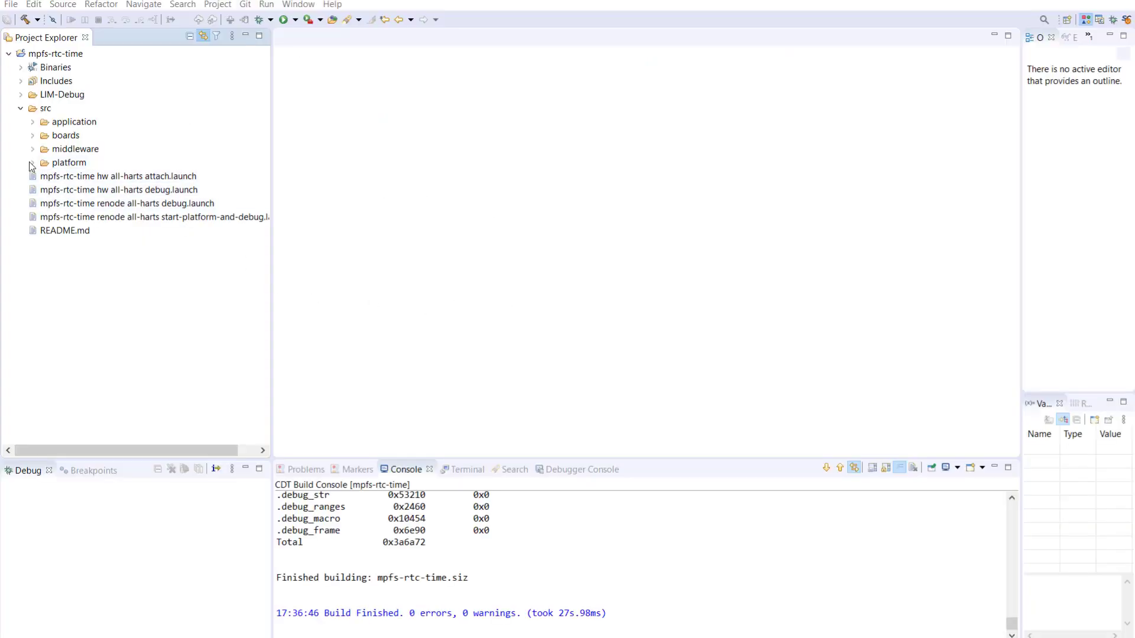
# Step: Browse the reference mss_sw_config.h, collapse platform, and expand the boards folder
pyautogui.click(33, 162)
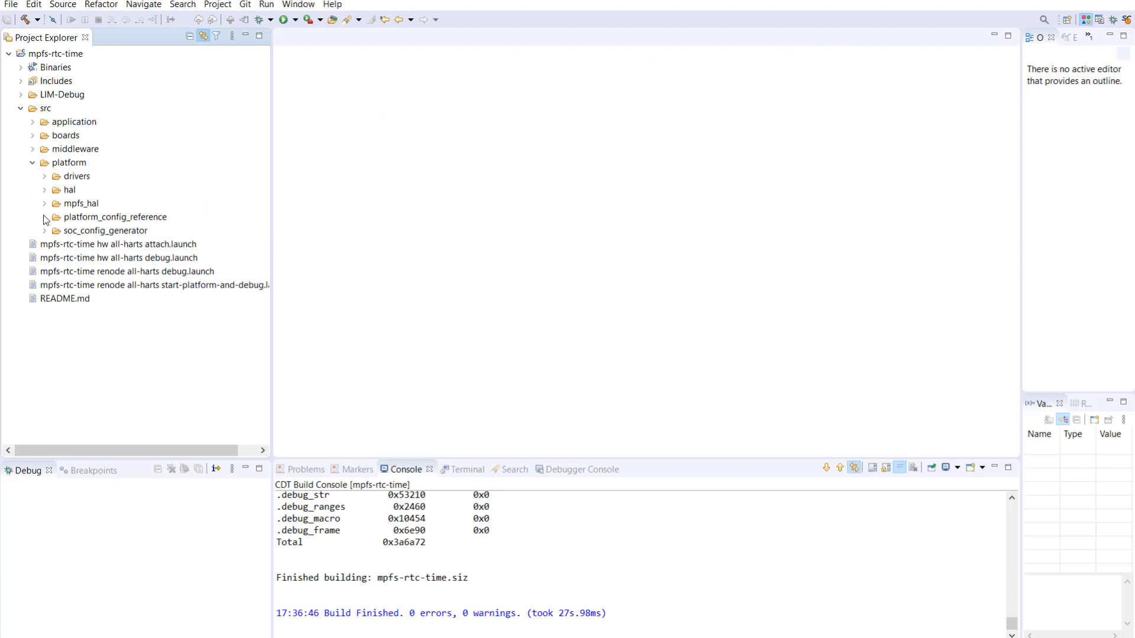
pyautogui.click(45, 216)
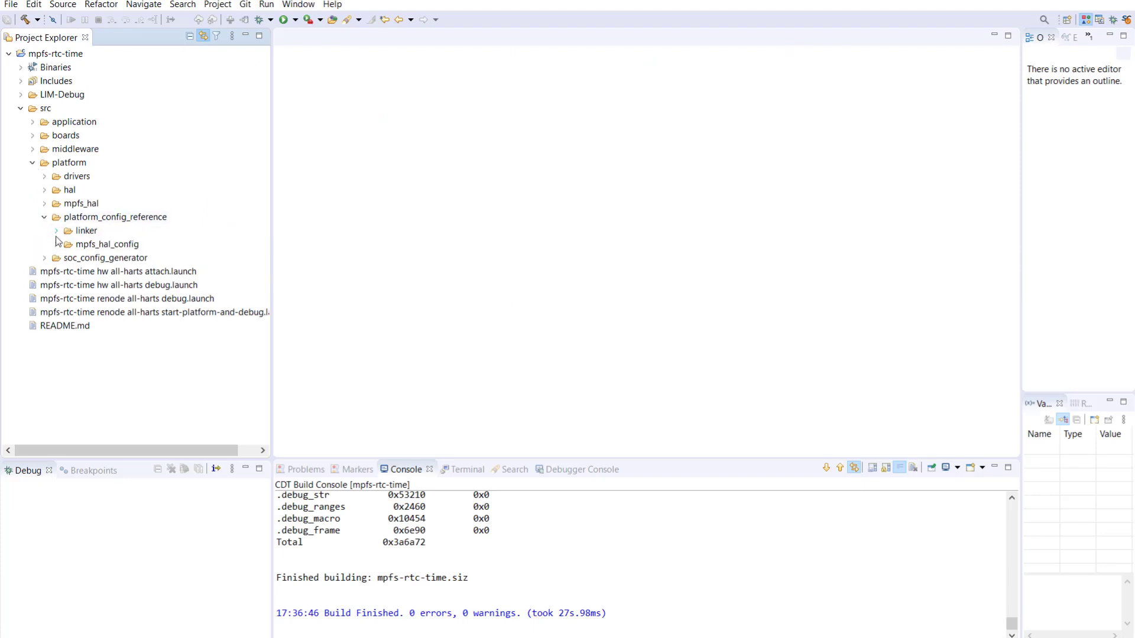
pyautogui.click(56, 244)
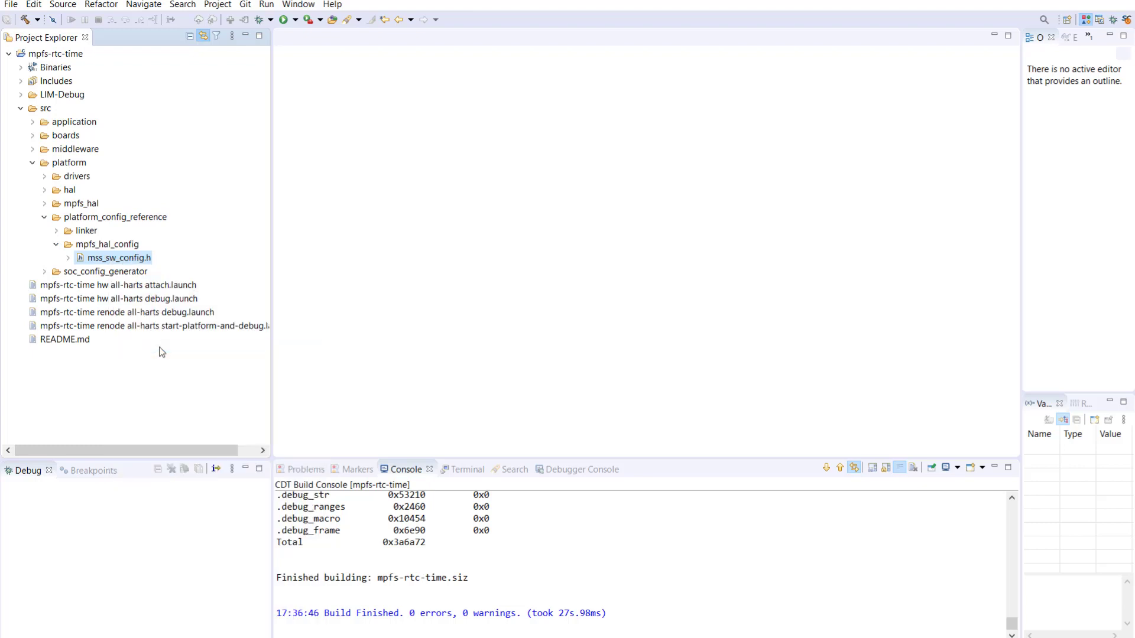
pyautogui.click(33, 162)
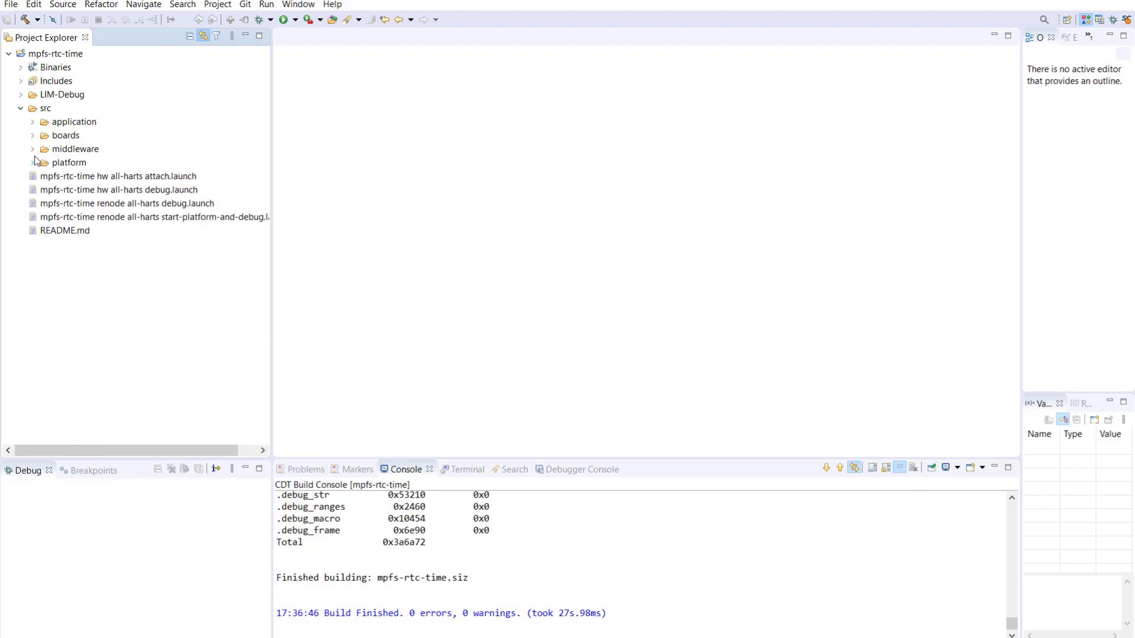
pyautogui.click(33, 136)
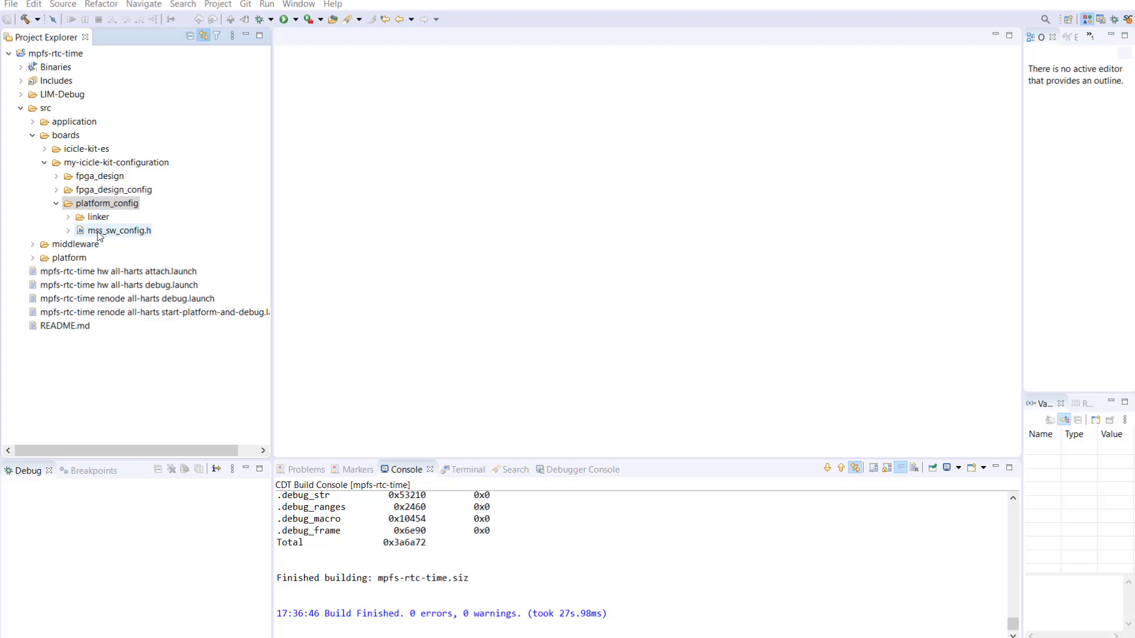
# Step: Open the board's mss_sw_config.h and change MPFS_HAL_LAST_HART from 1 to 2
pyautogui.click(120, 230)
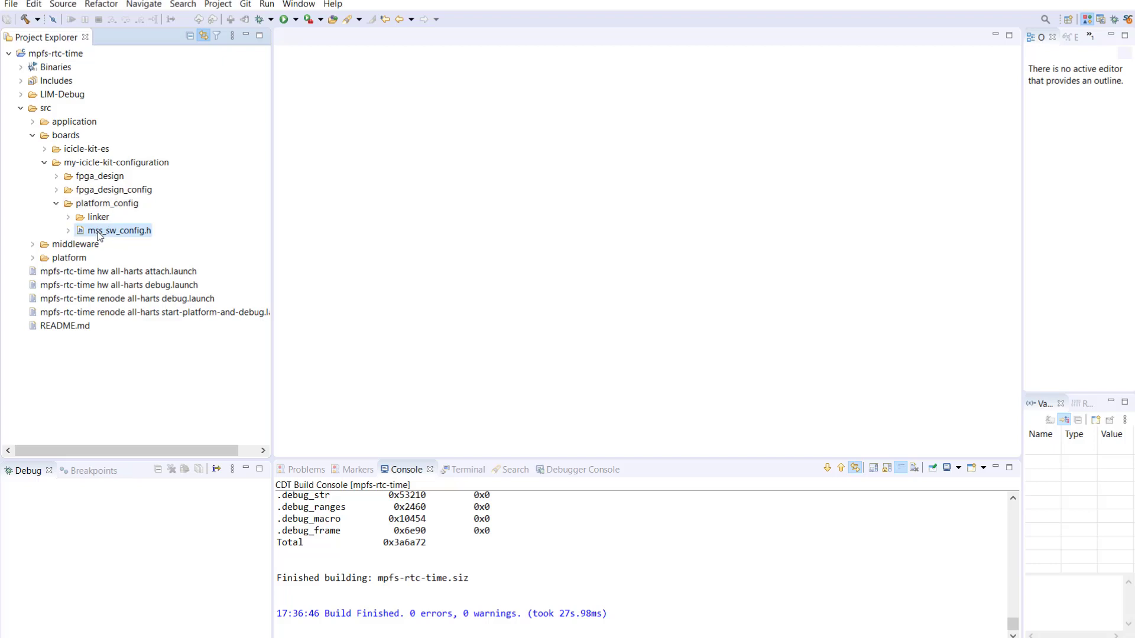
pyautogui.doubleClick(120, 230)
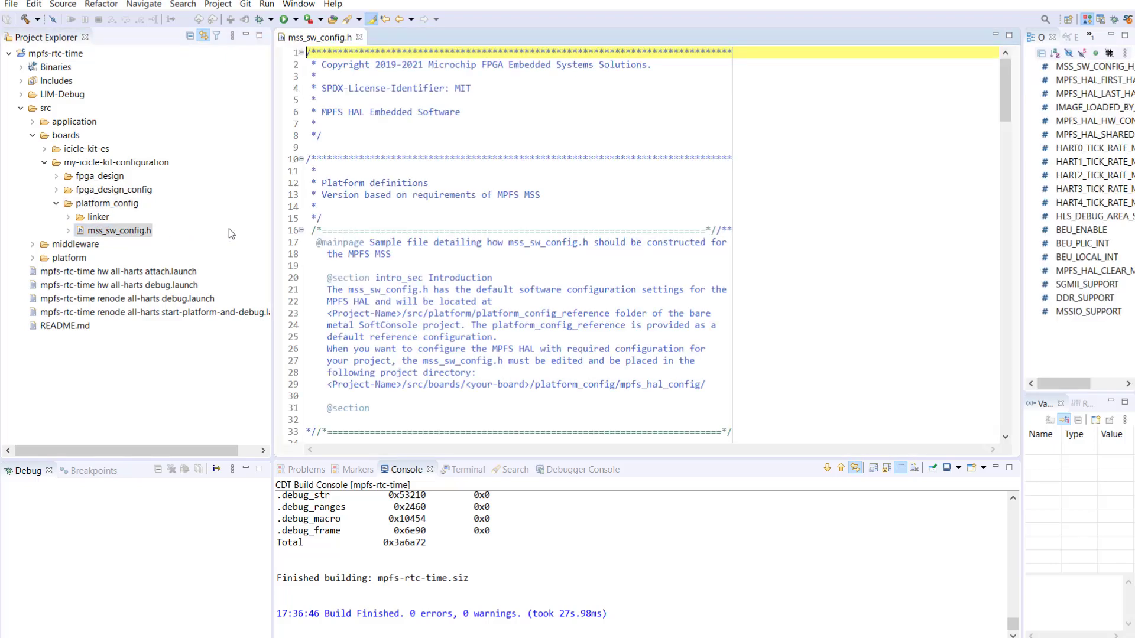
pyautogui.scroll(-3)
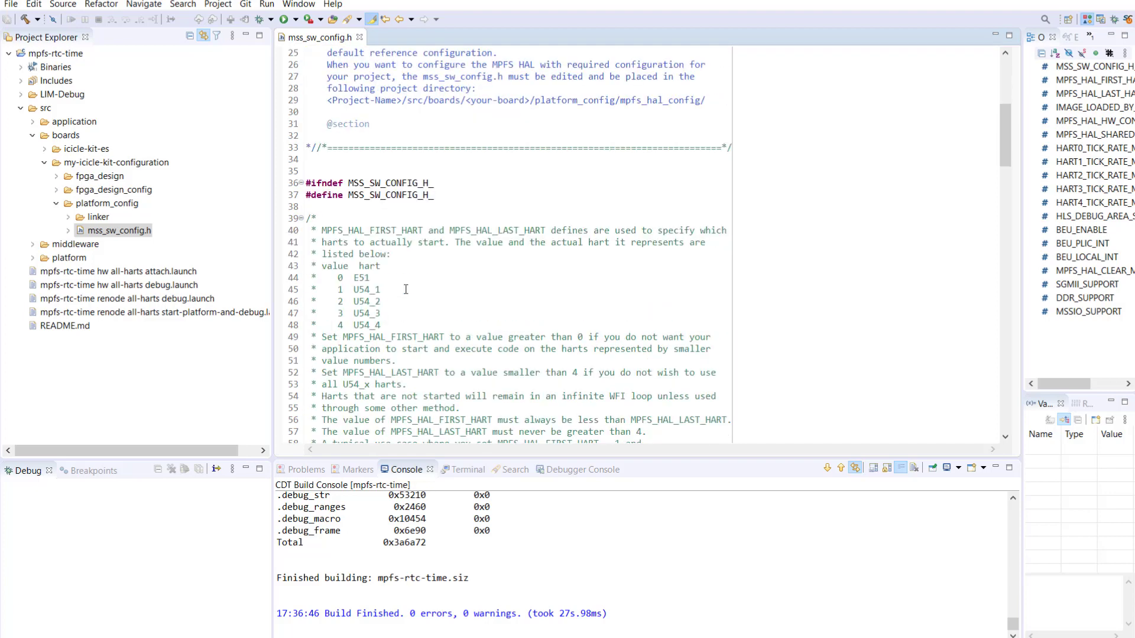
pyautogui.scroll(-3)
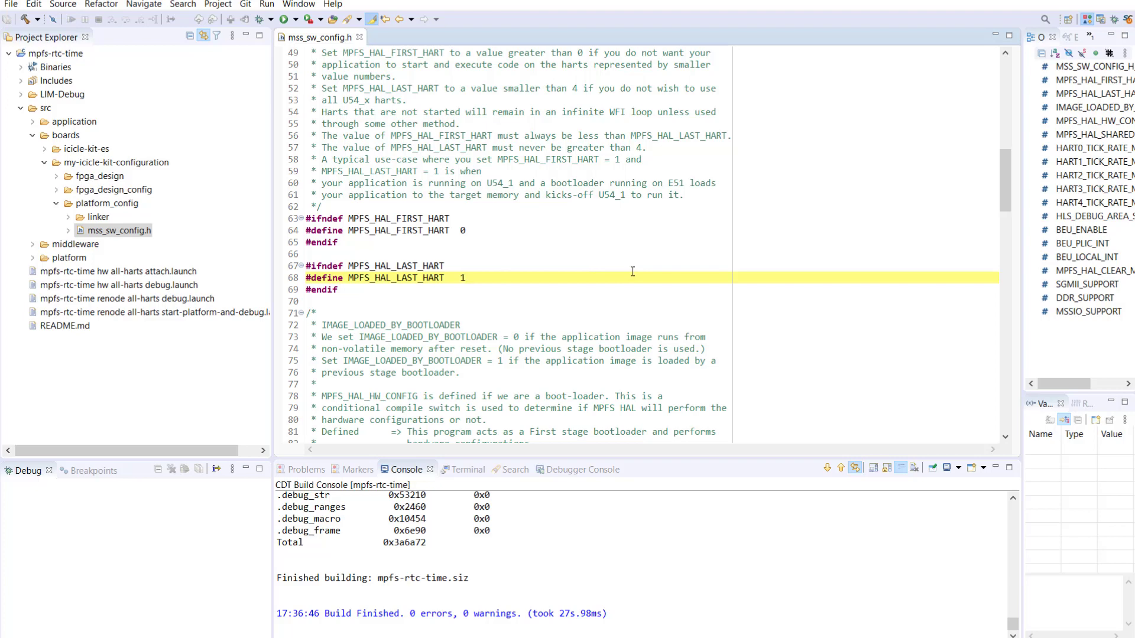
pyautogui.click(467, 278)
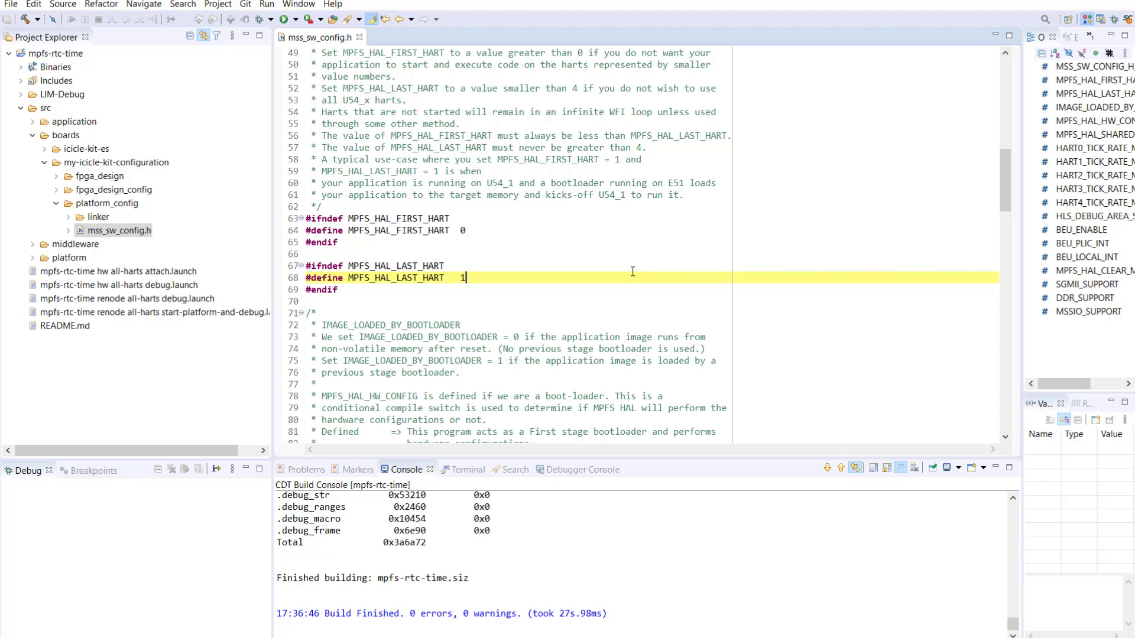
pyautogui.doubleClick(463, 277)
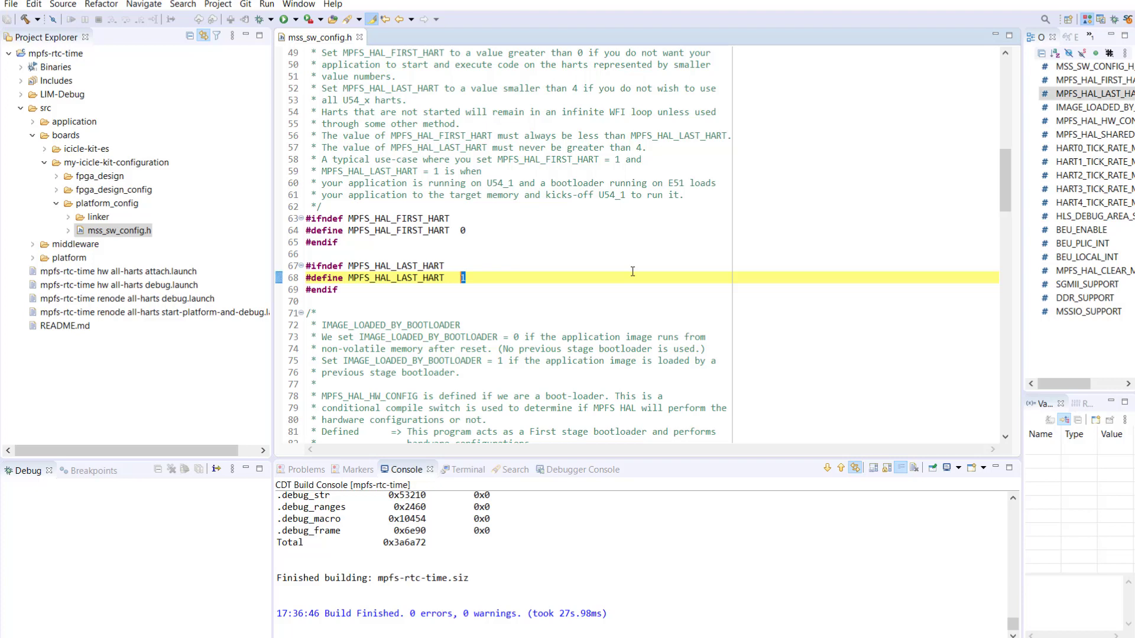
pyautogui.write('2')
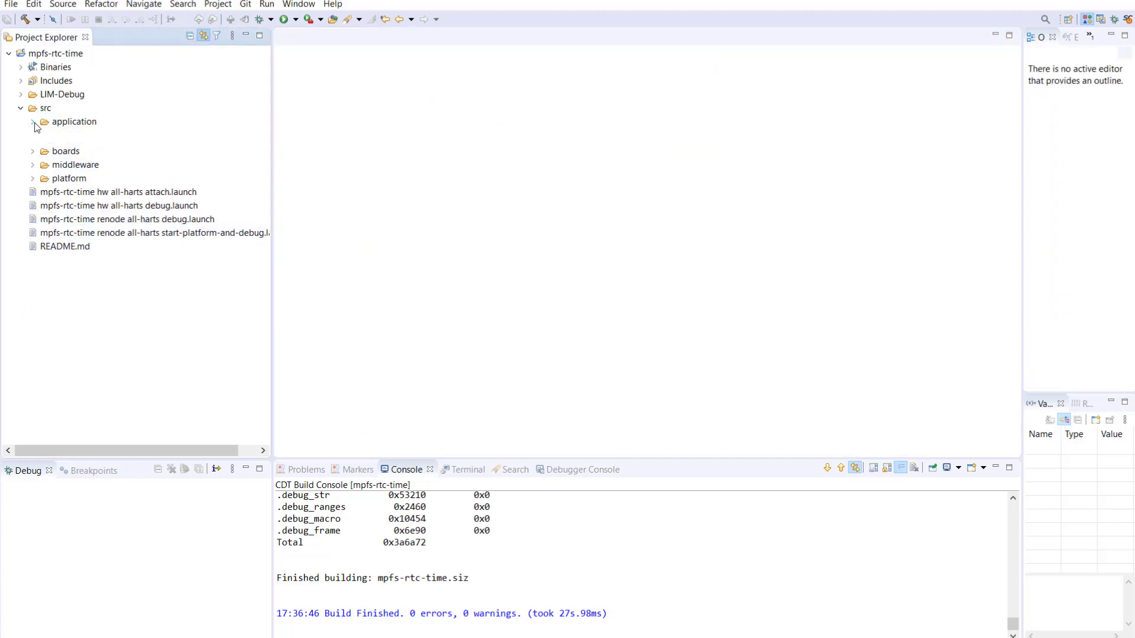
# Step: Open the hart1 source u54_1.c and the hart2 source u54_2.c
pyautogui.click(33, 120)
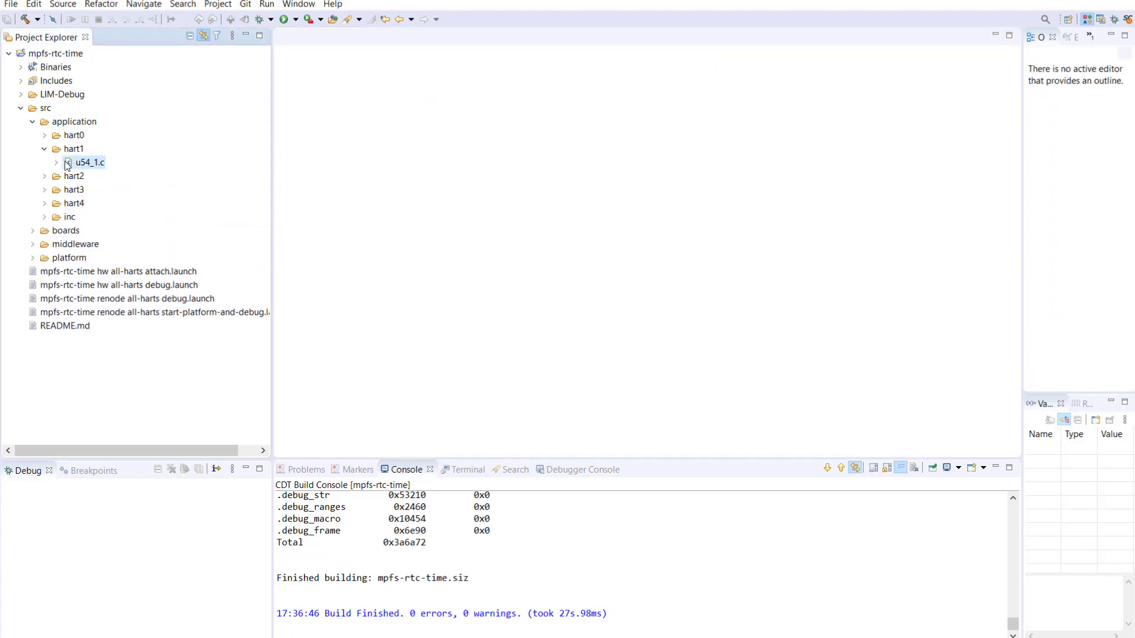
pyautogui.doubleClick(89, 162)
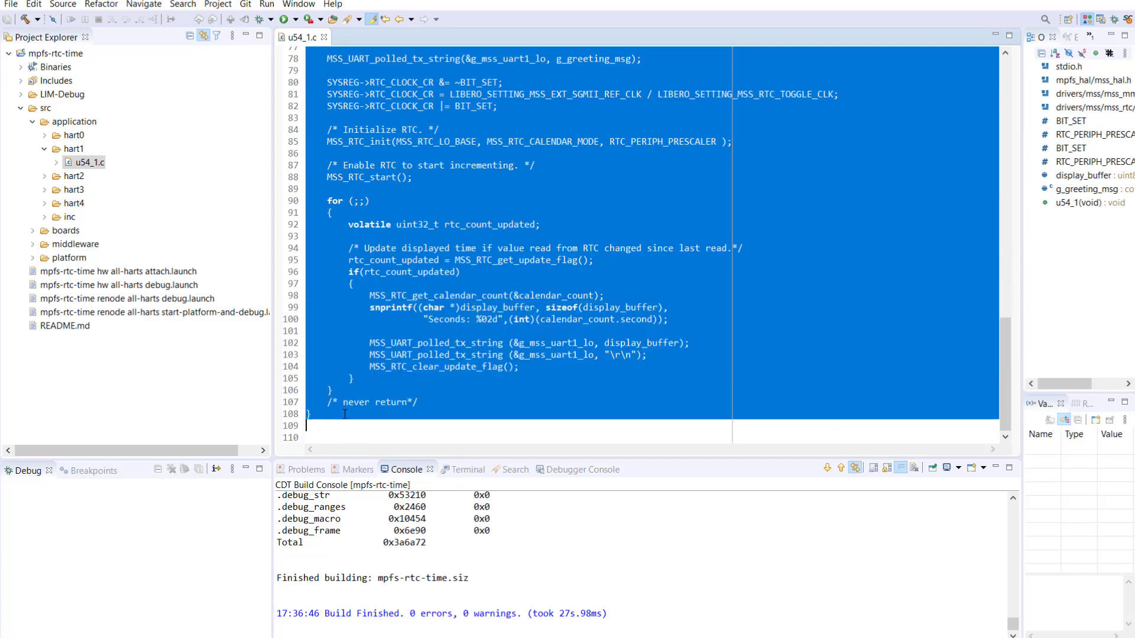
pyautogui.click(44, 177)
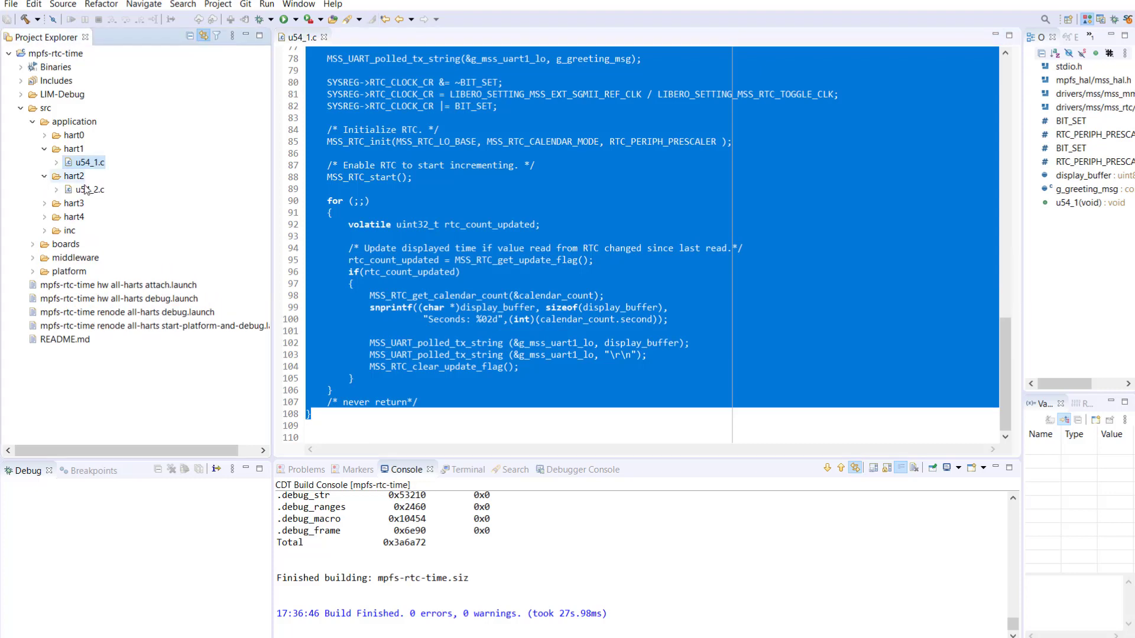
pyautogui.doubleClick(90, 189)
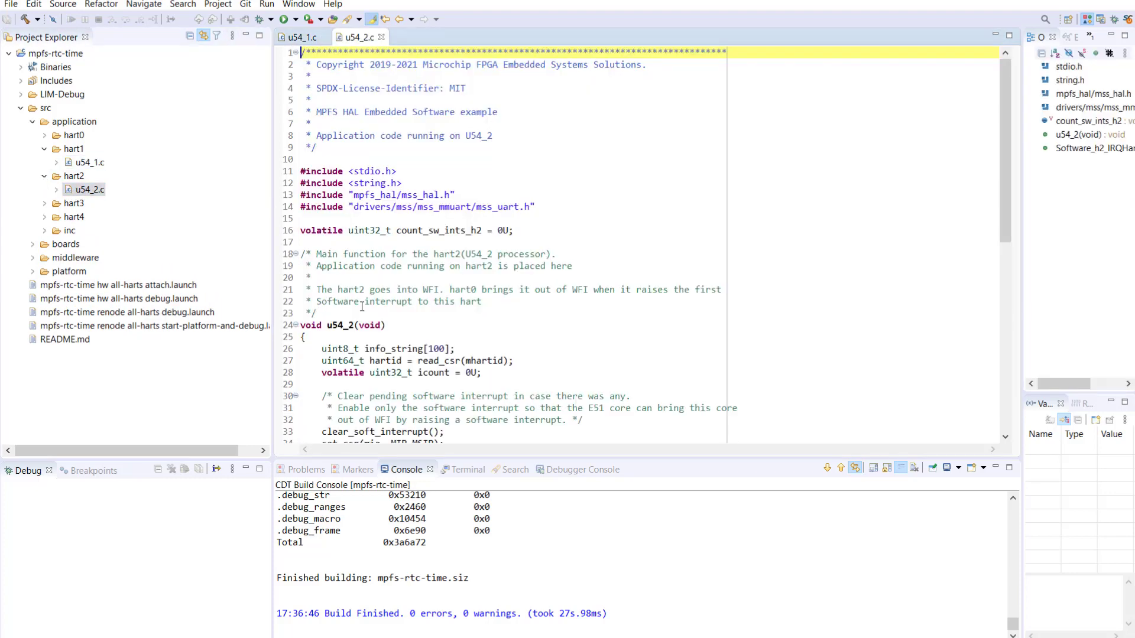
# Step: Replace the existing code in u54_2.c with the pasted hart code
pyautogui.moveTo(299, 52); pyautogui.dragTo(303, 182)
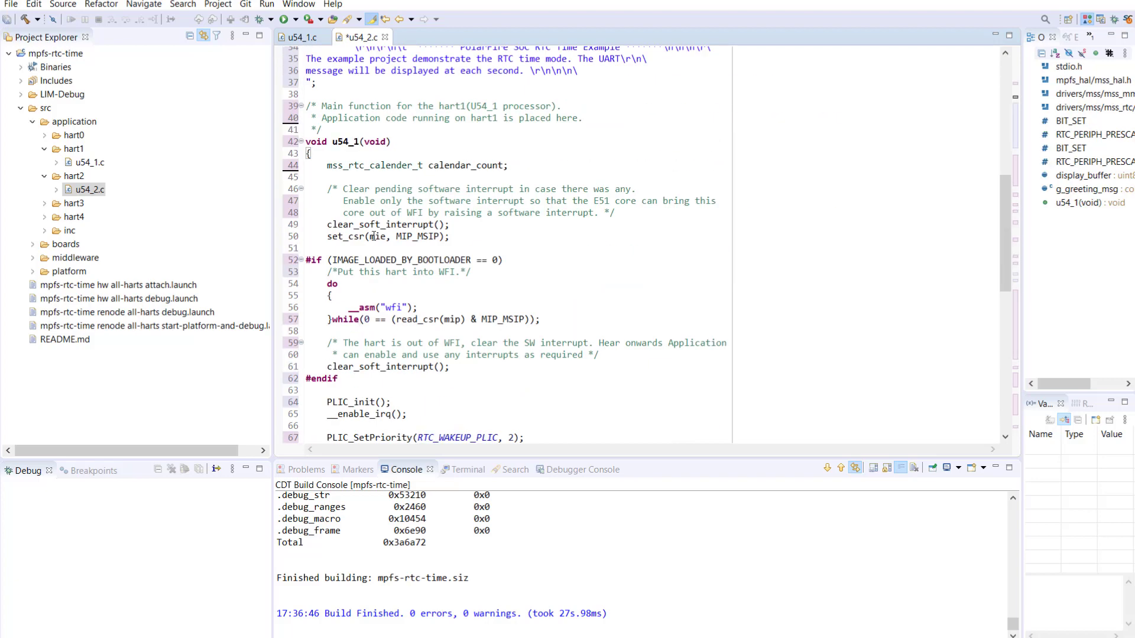
pyautogui.doubleClick(345, 141)
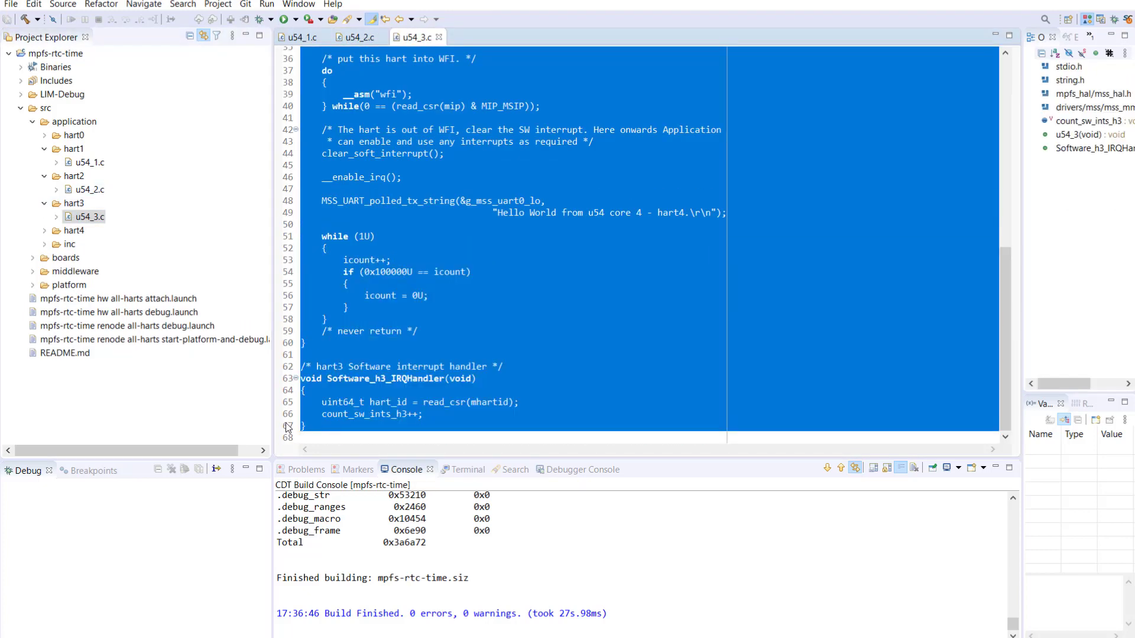
pyautogui.click(300, 36)
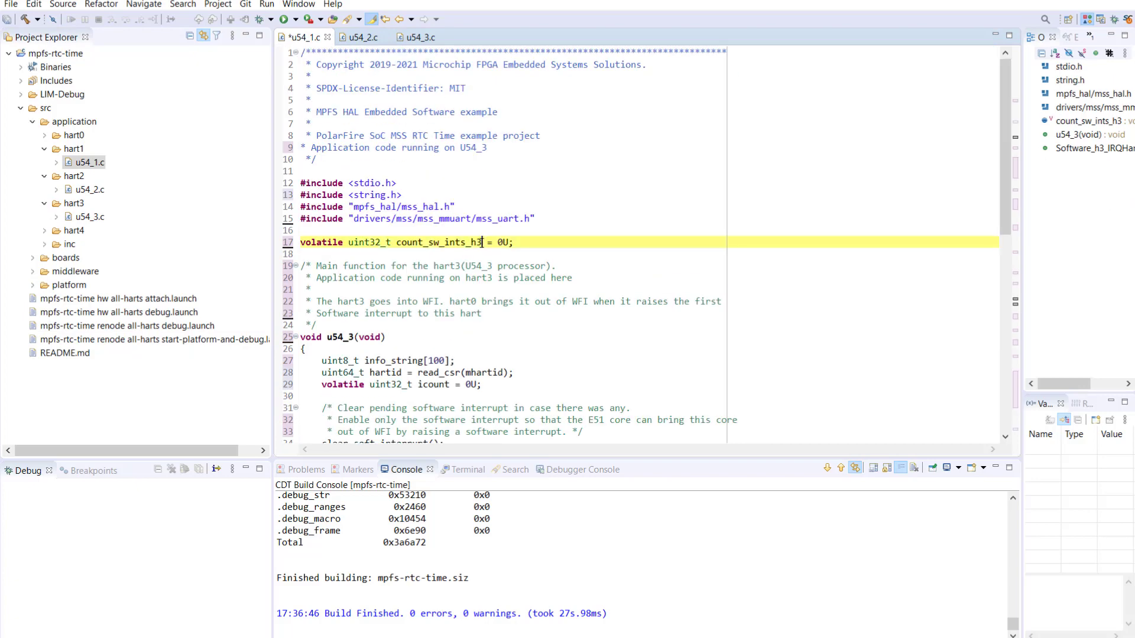
pyautogui.scroll(-3)
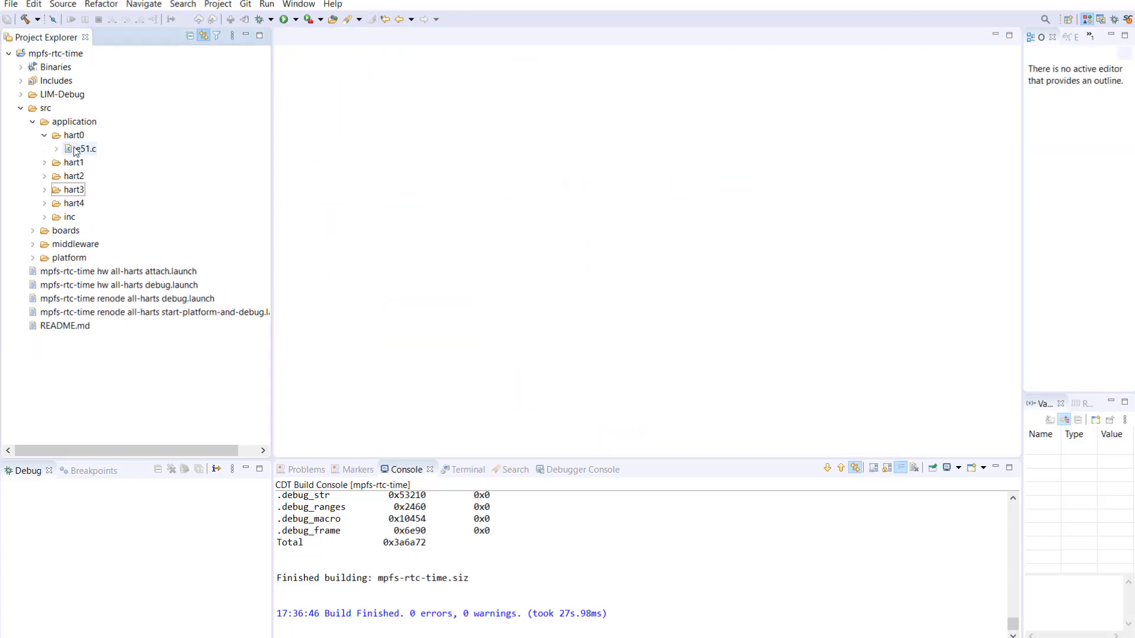
# Step: Open hart0's e51.c and change the raise_soft_interrupt hart argument from 1 to 2
pyautogui.doubleClick(81, 148)
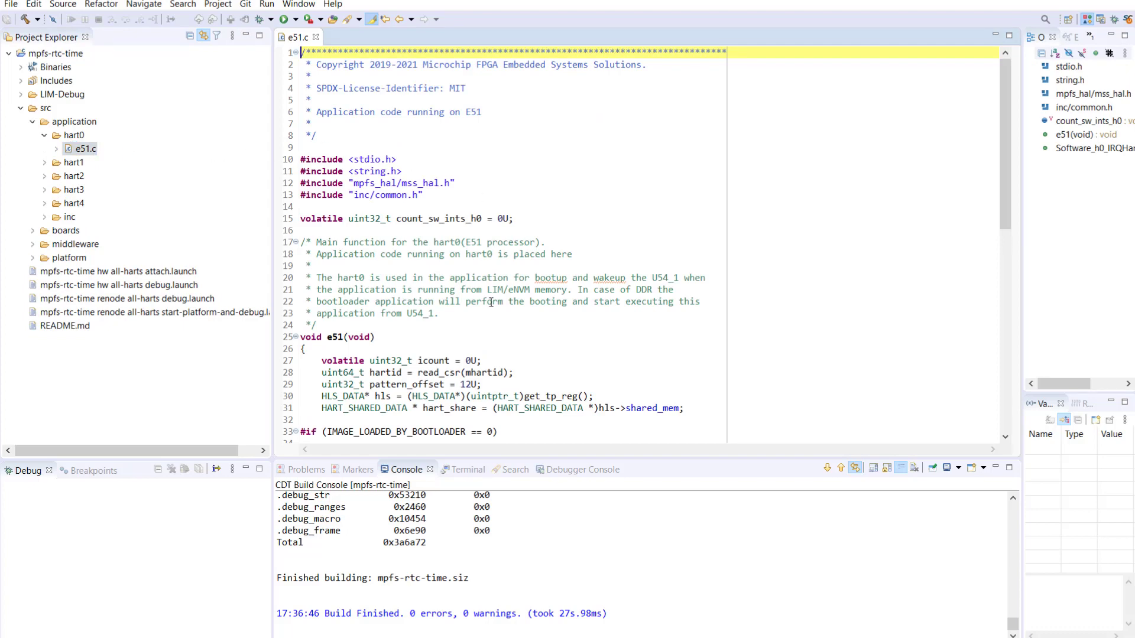
pyautogui.scroll(-3)
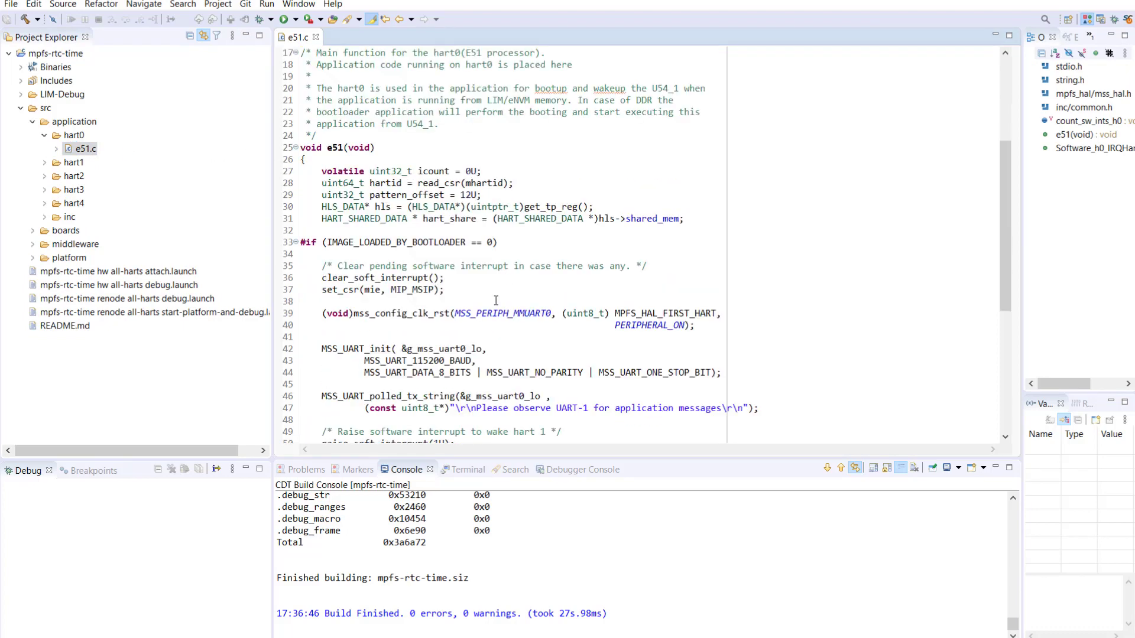
pyautogui.scroll(-3)
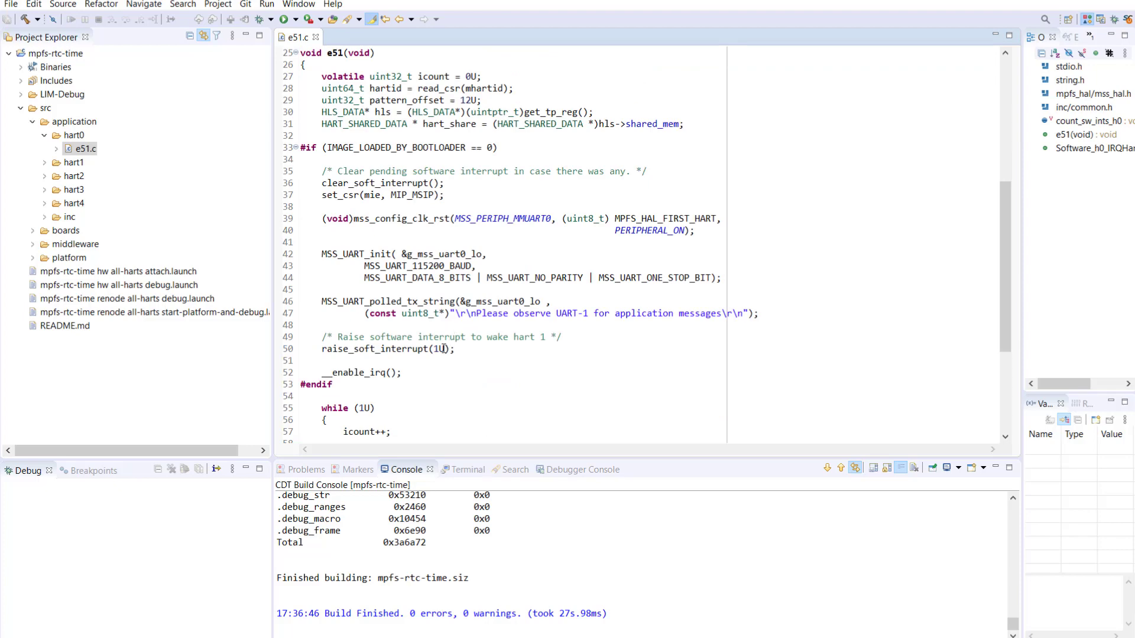
pyautogui.click(387, 348)
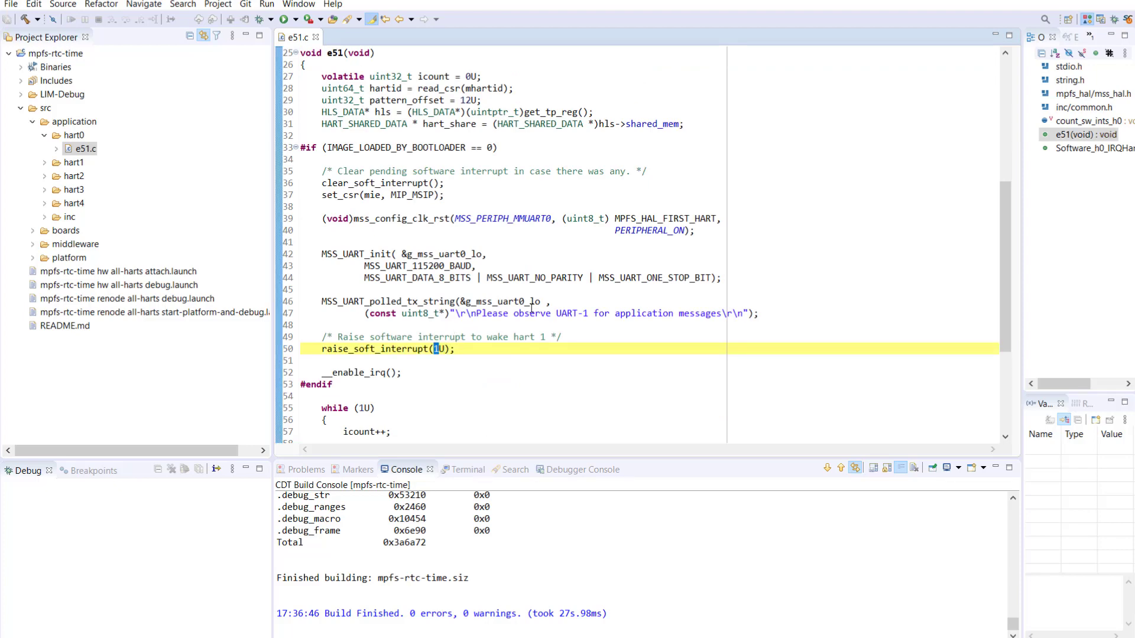
pyautogui.write('2')
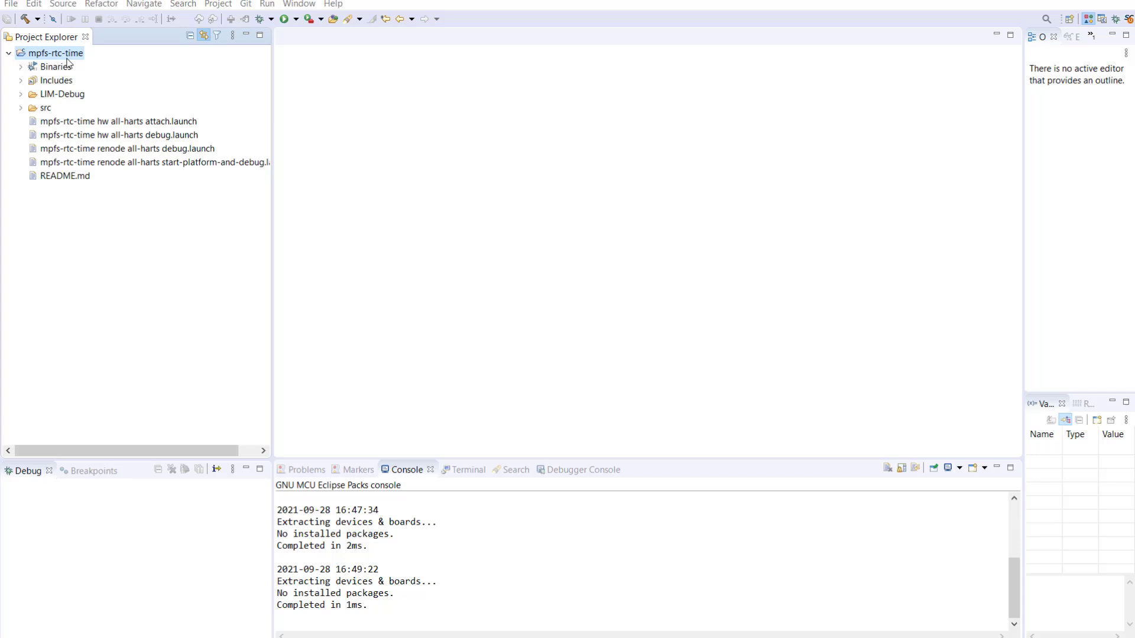
# Step: Open mpfs-rtc-time Properties at C/C++ Build Settings, GNU RISC-V Cross Assembler Includes
pyautogui.rightClick(54, 52)
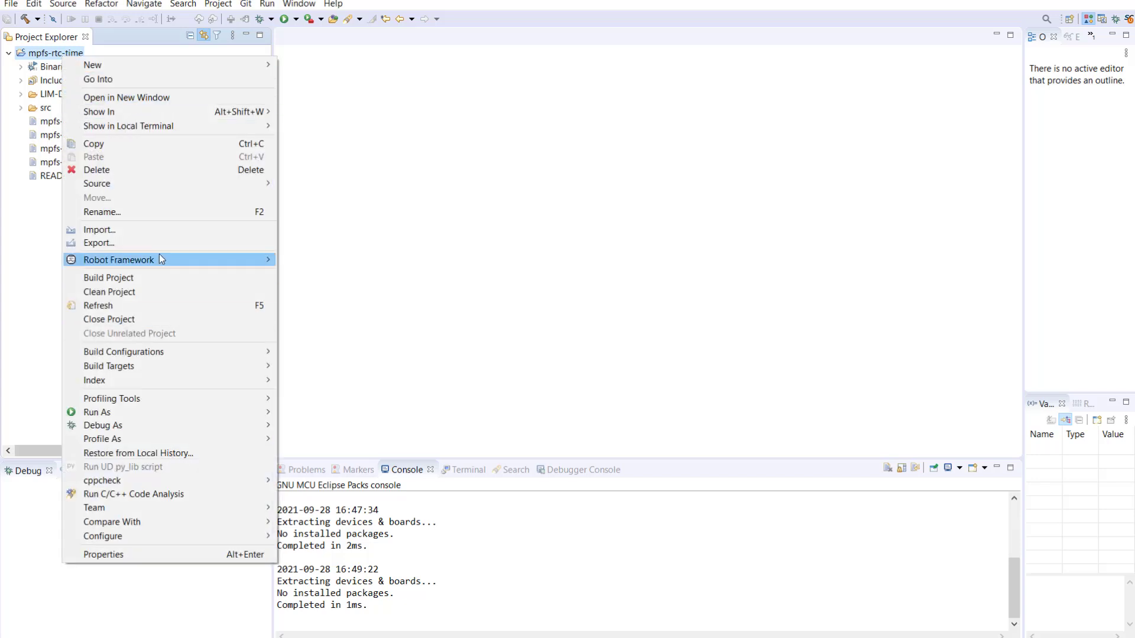
pyautogui.click(103, 555)
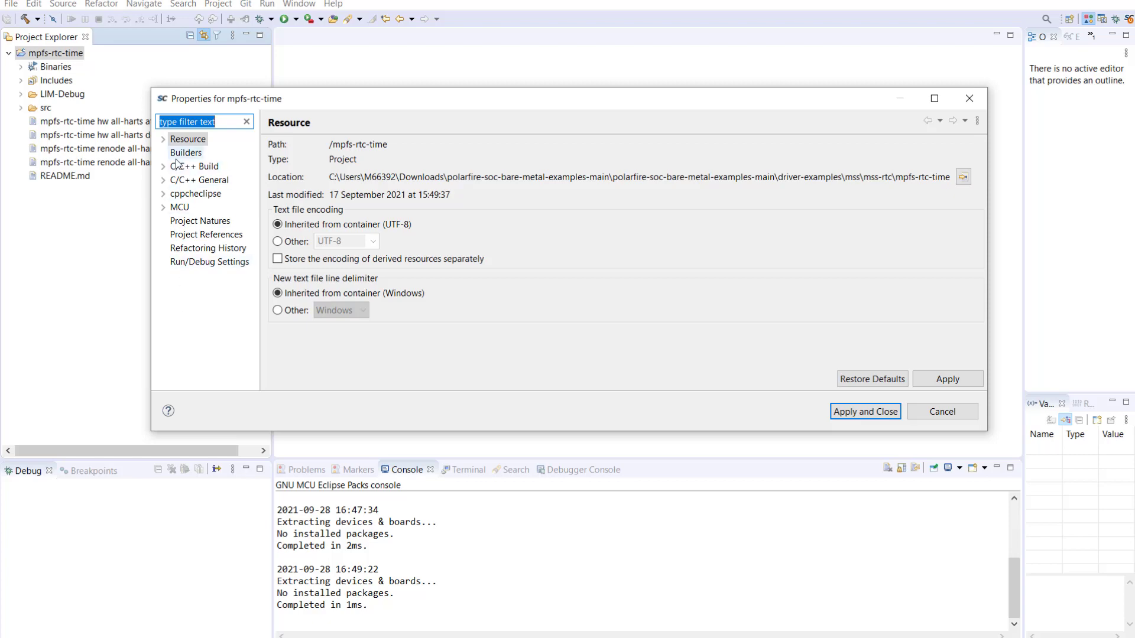
pyautogui.click(163, 165)
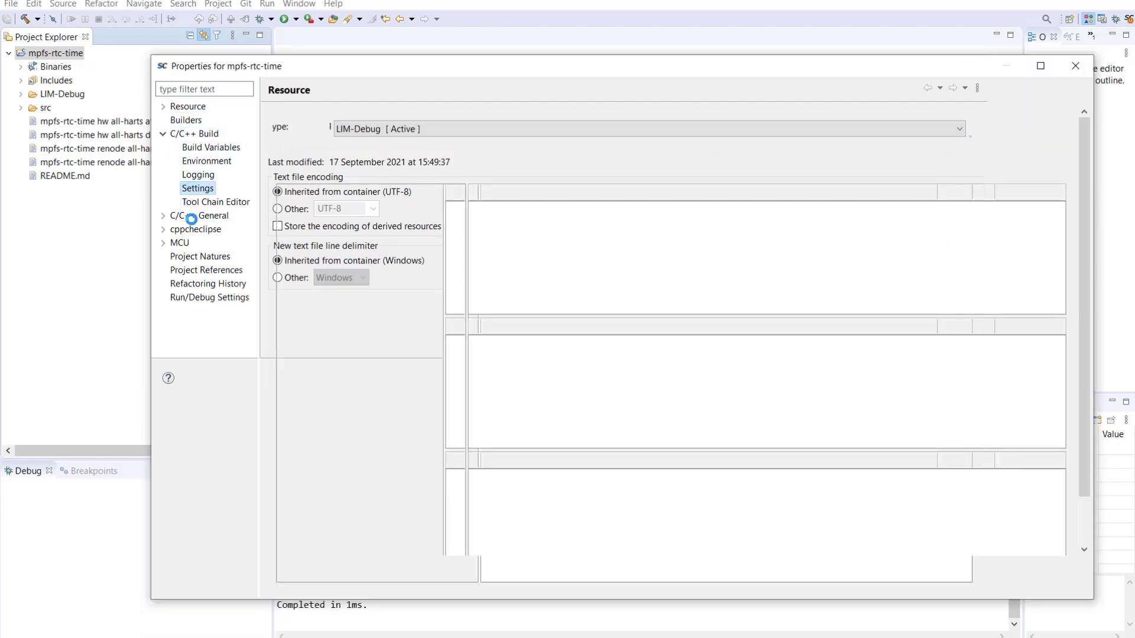
pyautogui.click(196, 188)
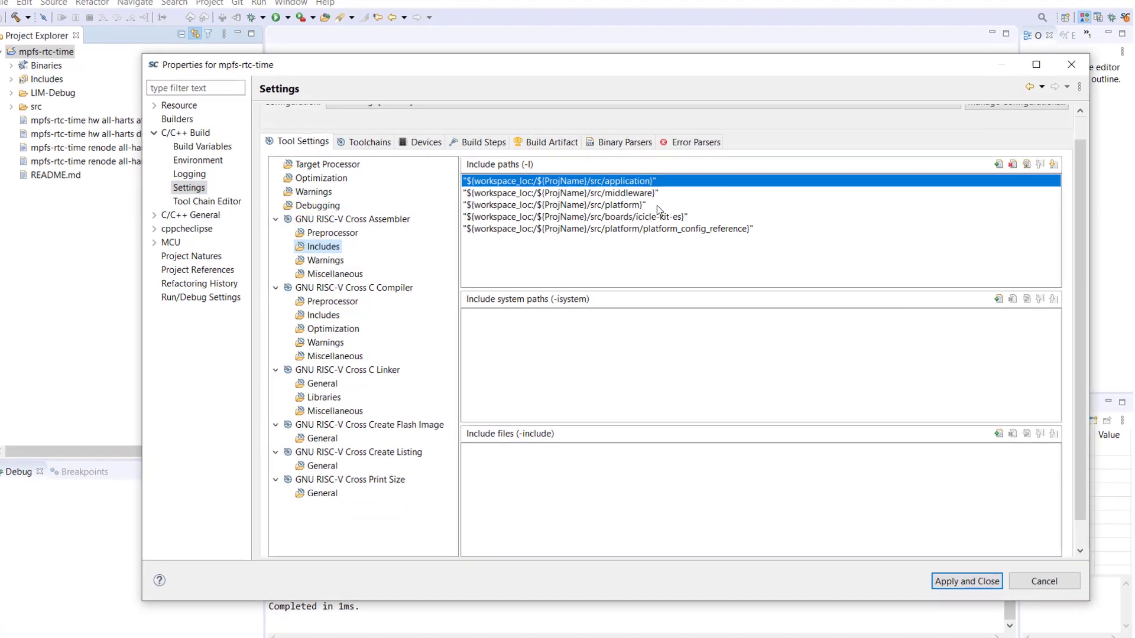
# Step: Repoint assembler include paths to my-icicle-kit-configuration and its platform_config, then edit the compiler's board path
pyautogui.doubleClick(585, 216)
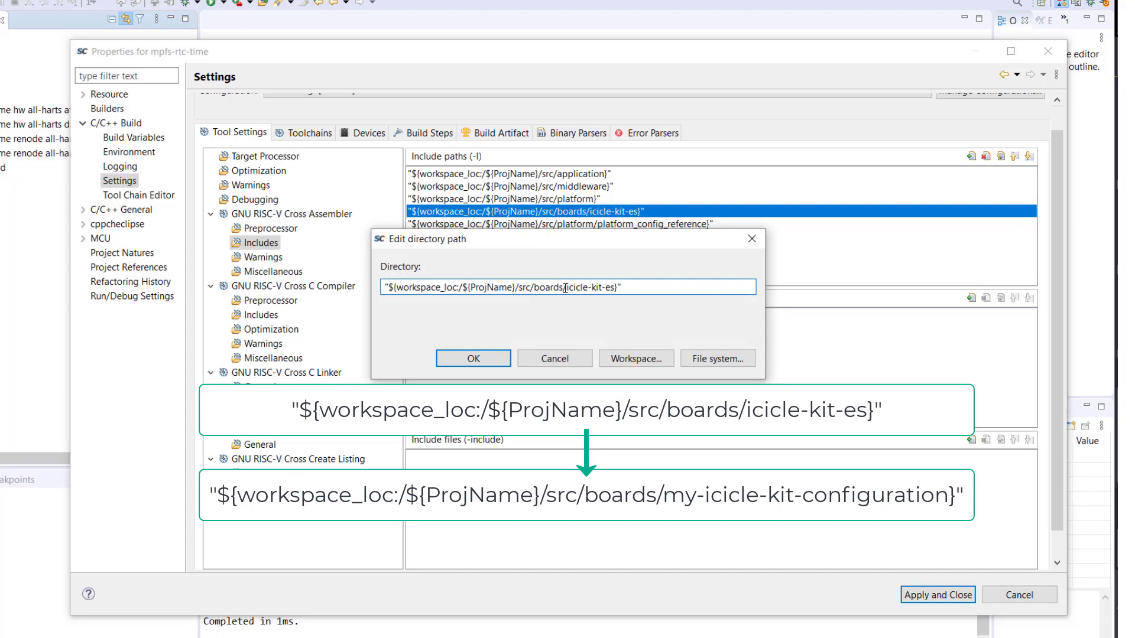
pyautogui.doubleClick(579, 287)
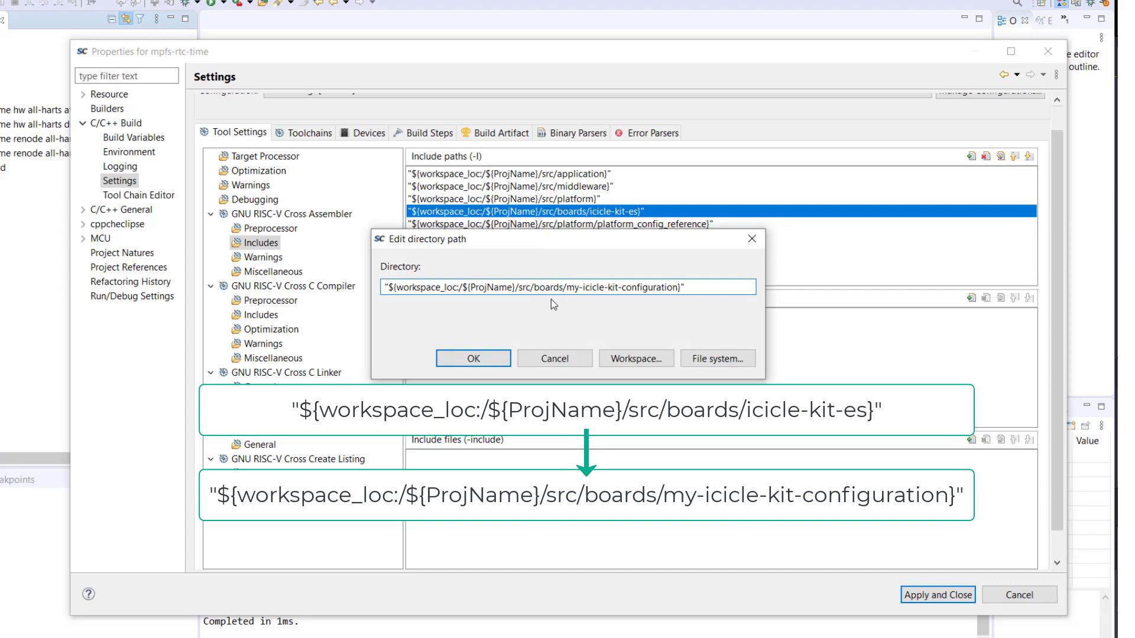
pyautogui.click(473, 358)
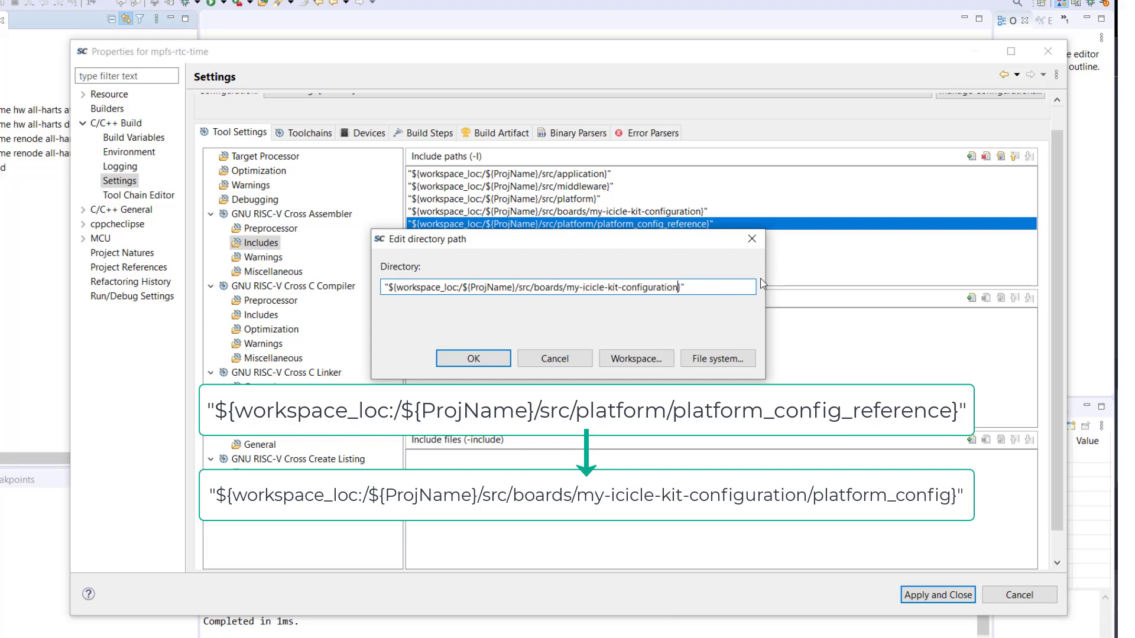
pyautogui.write('/platform_c')
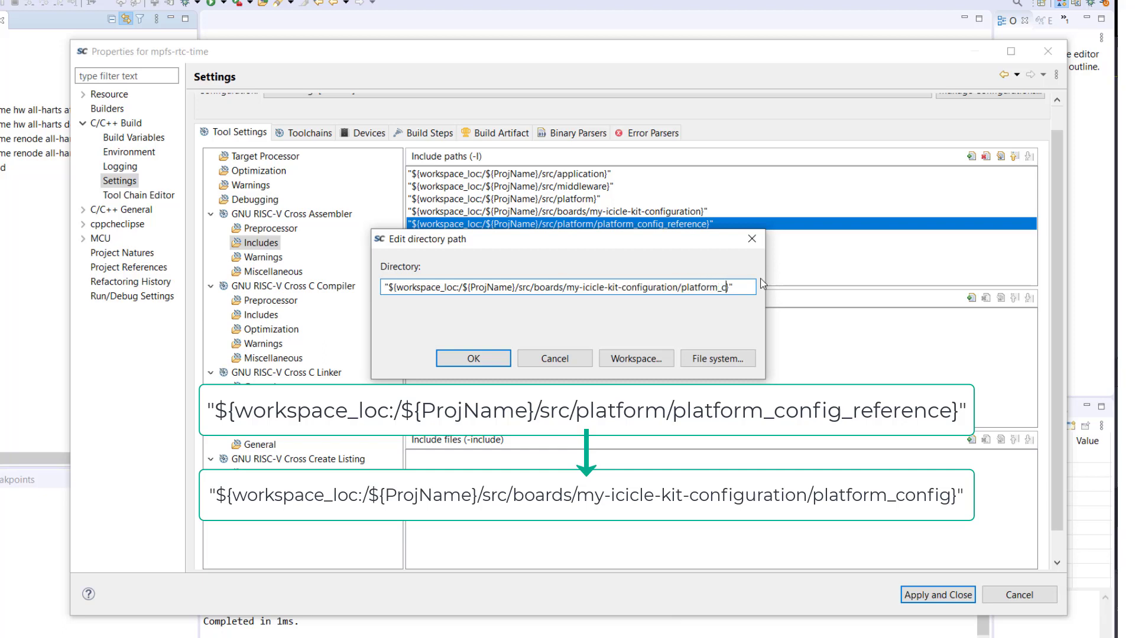
pyautogui.click(473, 359)
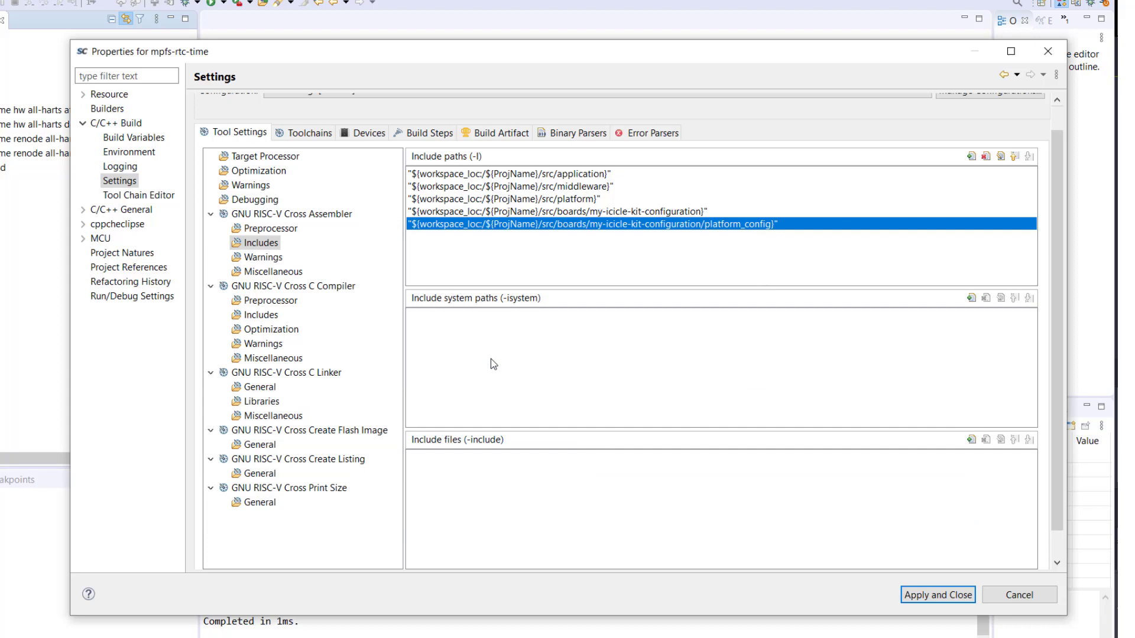
pyautogui.click(260, 314)
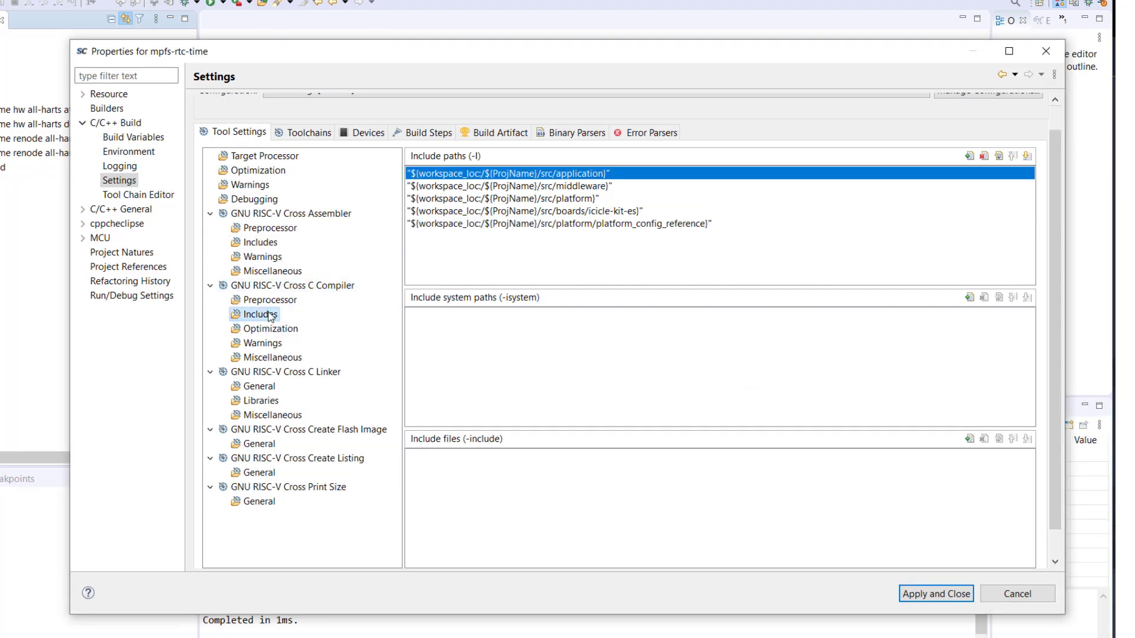
pyautogui.doubleClick(522, 211)
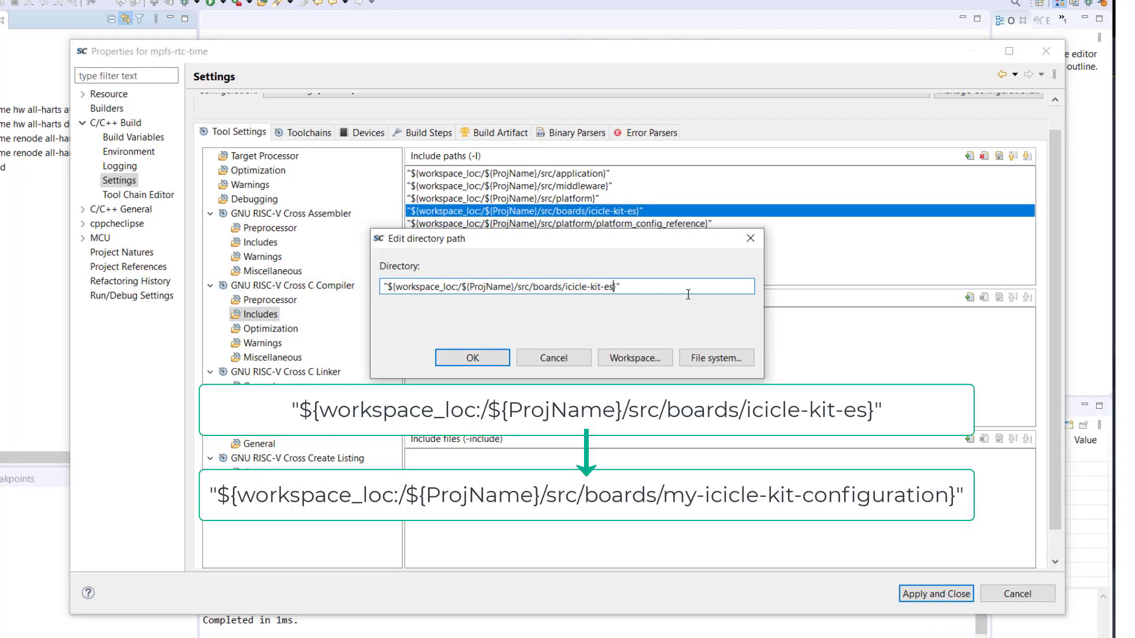